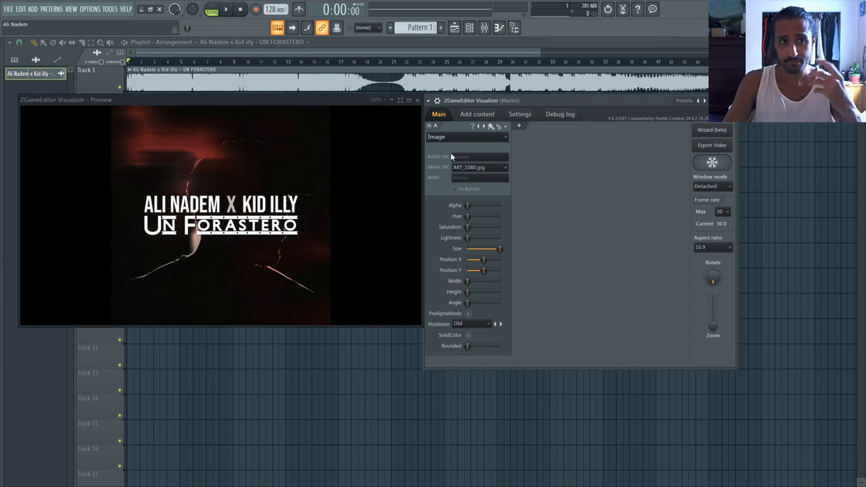
{"action": "mouse_move", "coordinate": [580, 168]}
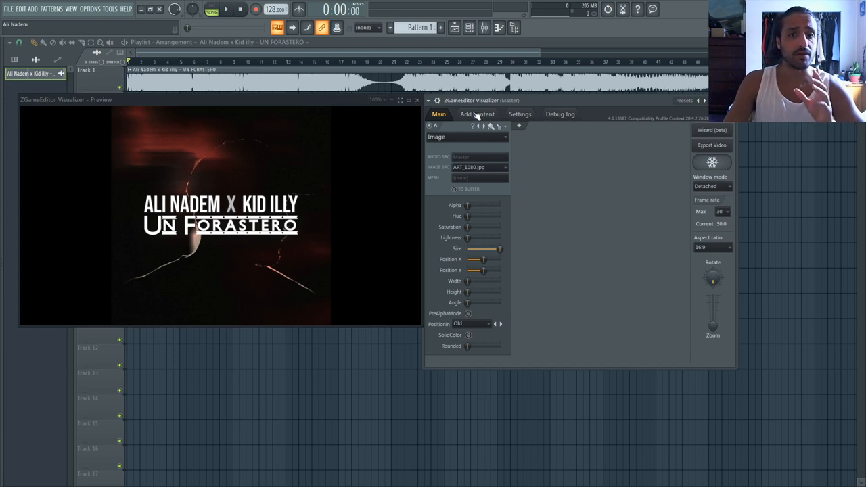
Add a second visualizer layer, starting it on the Polar effect
{"action": "left_click", "coordinate": [476, 114]}
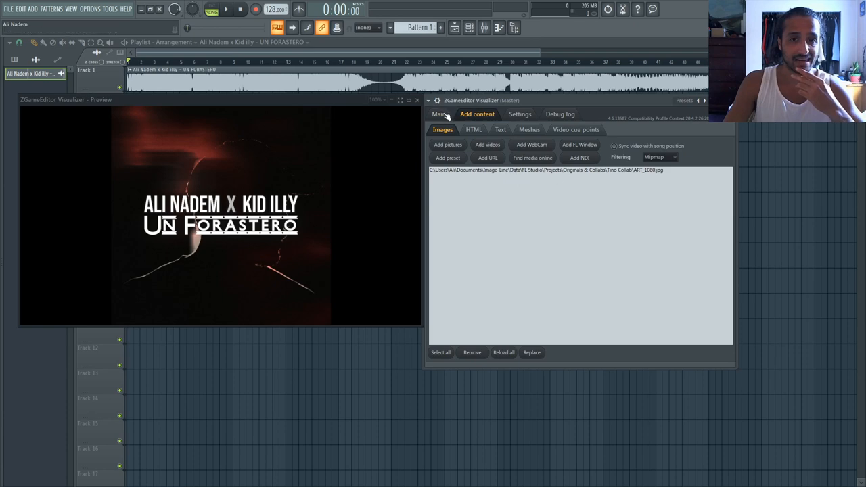
{"action": "left_click", "coordinate": [438, 114]}
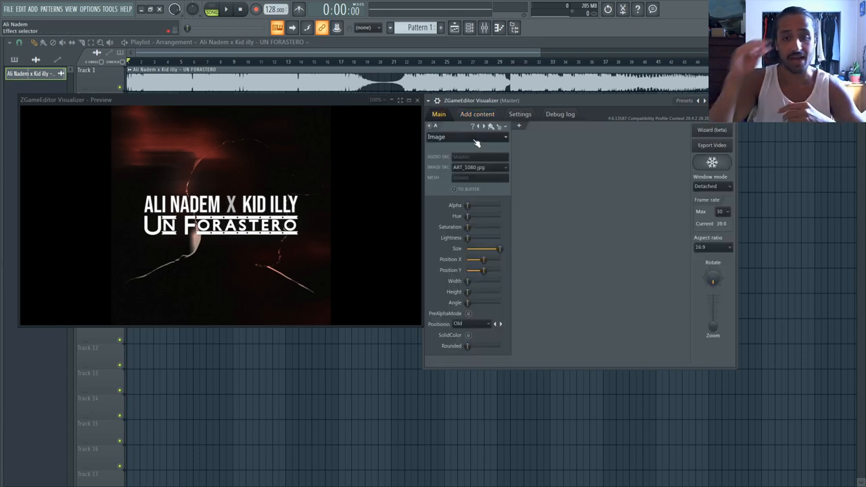
{"action": "left_click", "coordinate": [476, 113]}
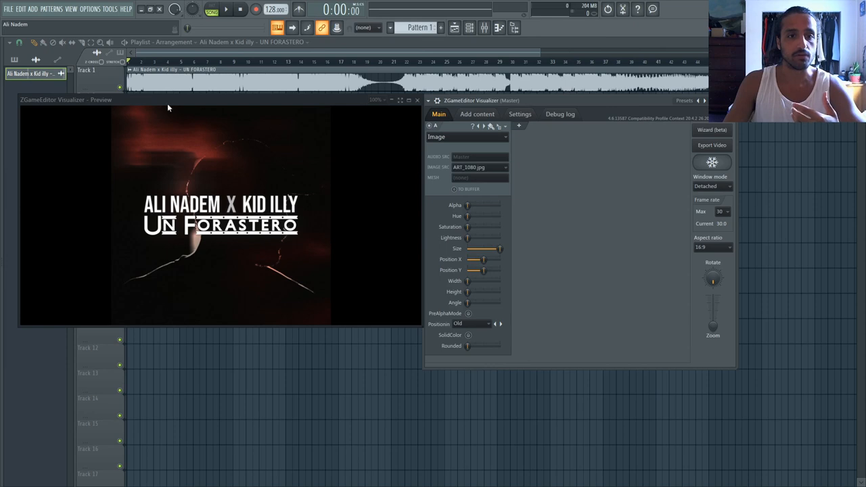
{"action": "mouse_move", "coordinate": [116, 129]}
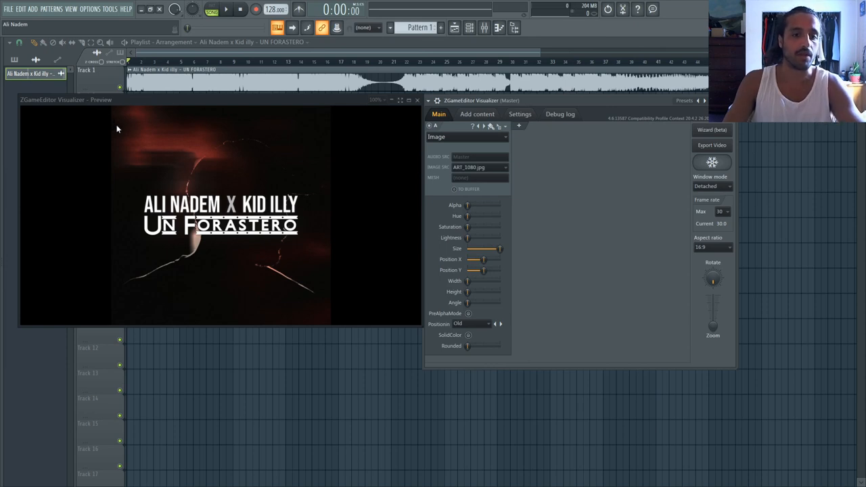
{"action": "mouse_move", "coordinate": [99, 122]}
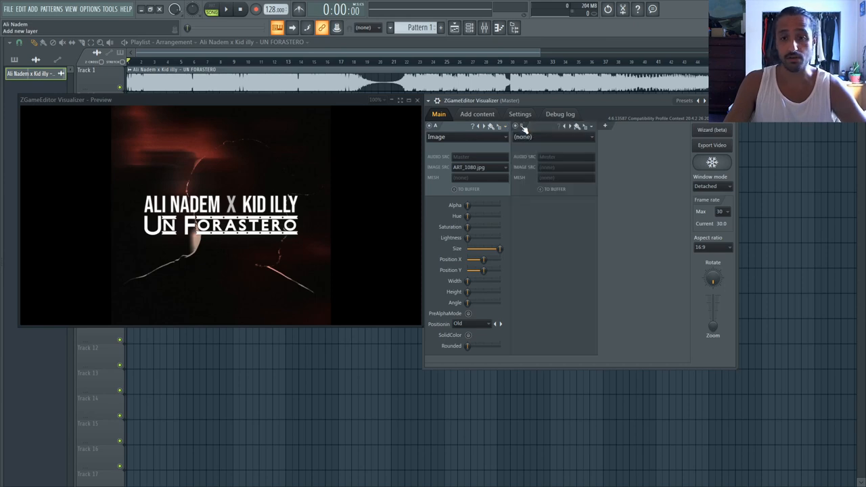
{"action": "left_click", "coordinate": [477, 114]}
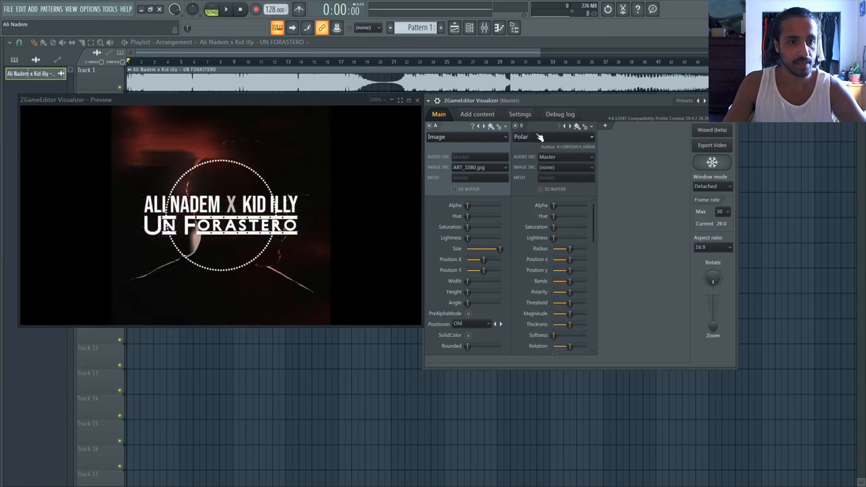
Step the new layer's effect through Stereo Waveform and Youlean to WaveSimple
{"action": "left_click", "coordinate": [552, 137]}
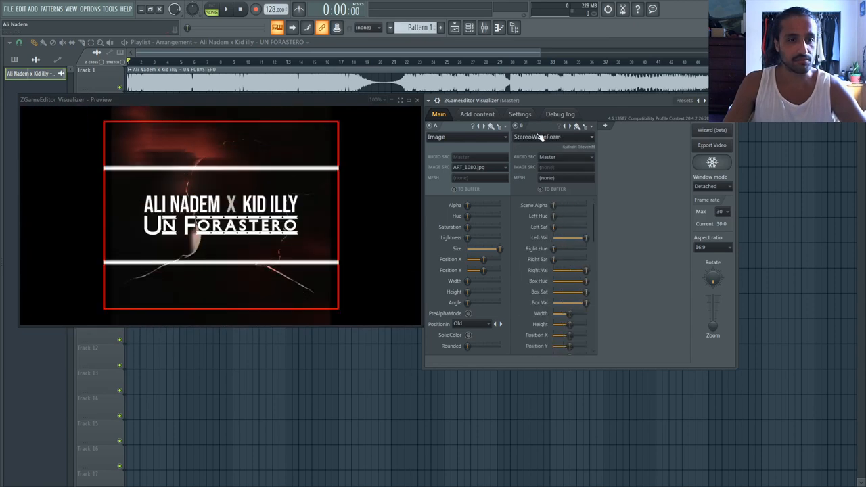
{"action": "left_click", "coordinate": [552, 137]}
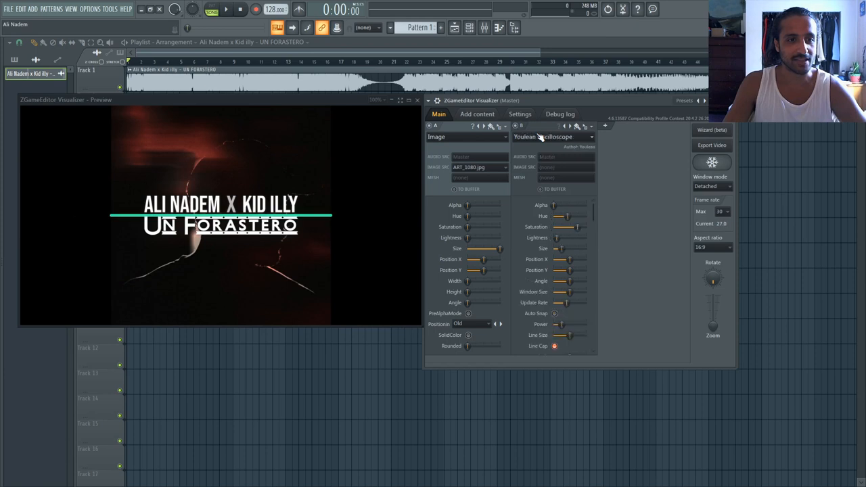
{"action": "left_click", "coordinate": [552, 137]}
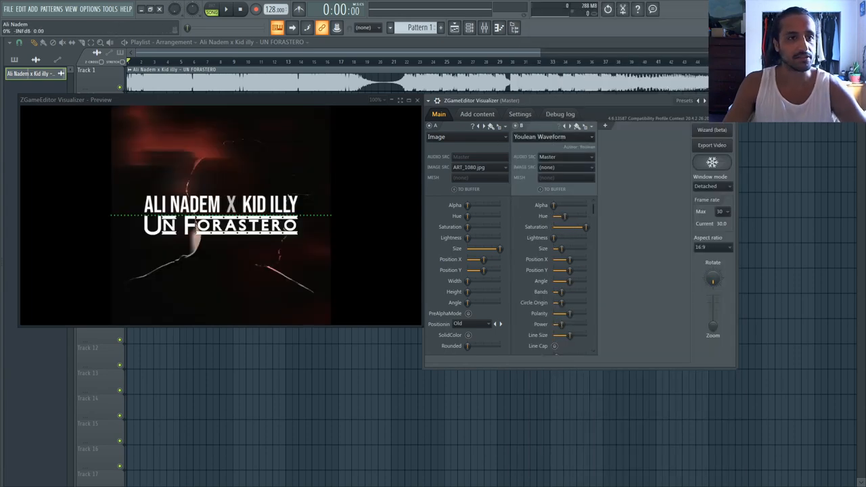
{"action": "left_click", "coordinate": [225, 8]}
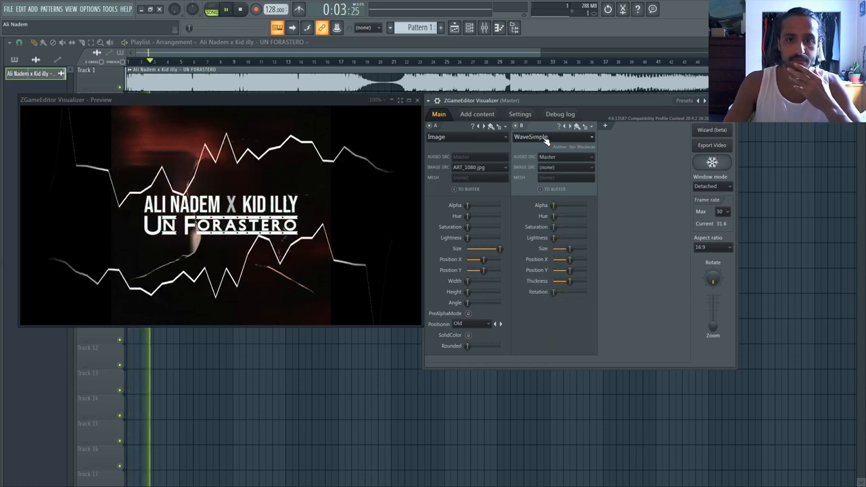
Switch the second layer to the Stripe Peaks effect and stop playback
{"action": "left_click", "coordinate": [552, 137]}
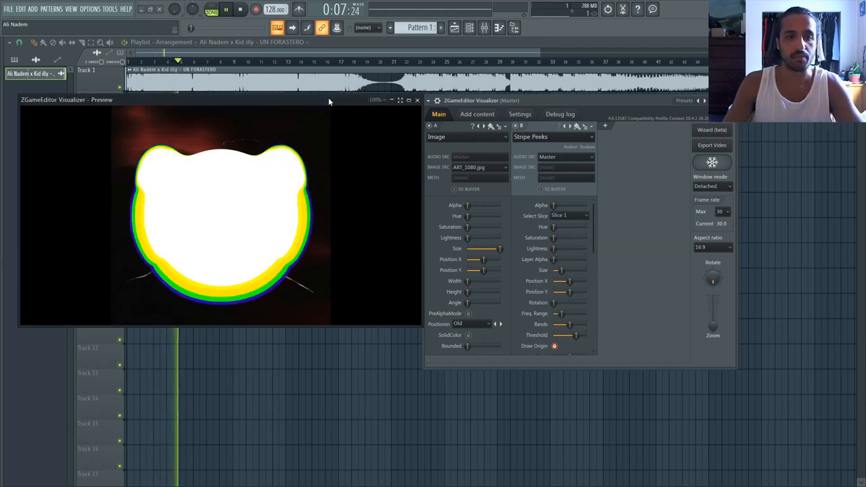
{"action": "left_click", "coordinate": [241, 8]}
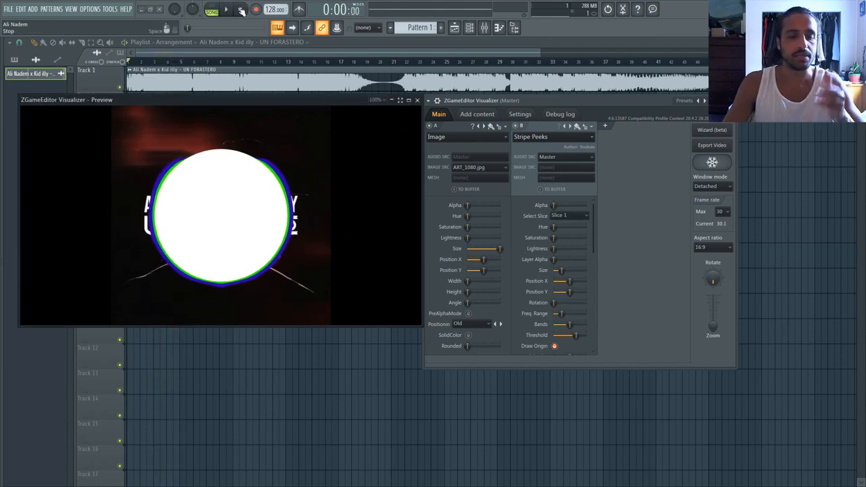
{"action": "left_click", "coordinate": [226, 9]}
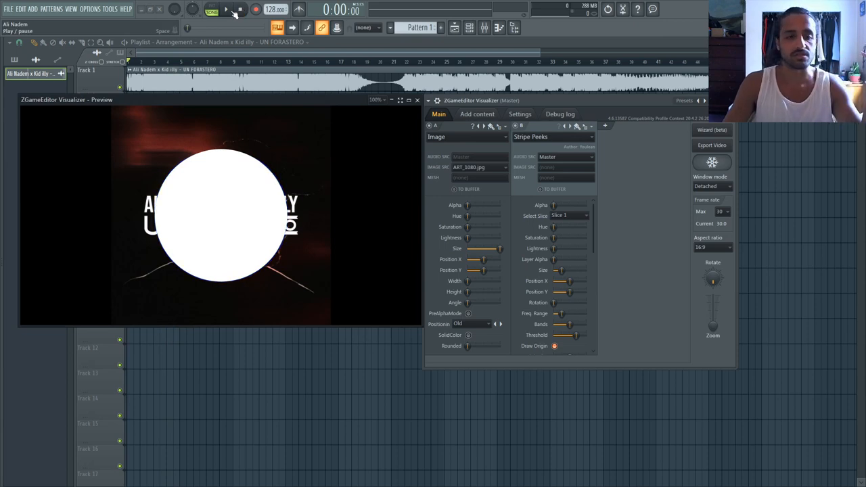
Set the Stripe Peaks layer's Select Slot so the wave follows Slice 1
{"action": "left_click", "coordinate": [225, 9]}
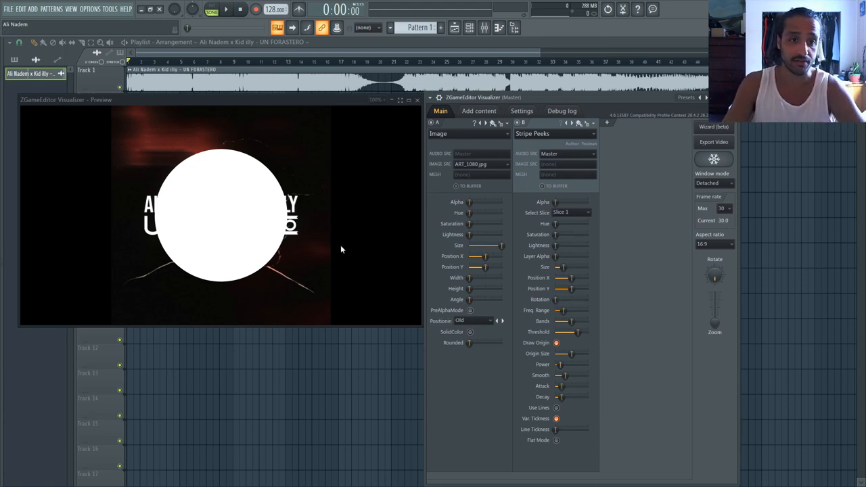
{"action": "mouse_move", "coordinate": [111, 160]}
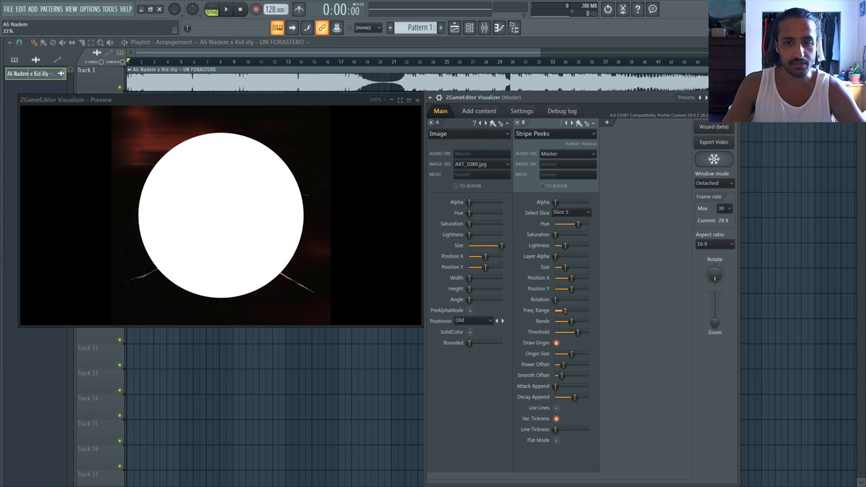
{"action": "left_click", "coordinate": [225, 8]}
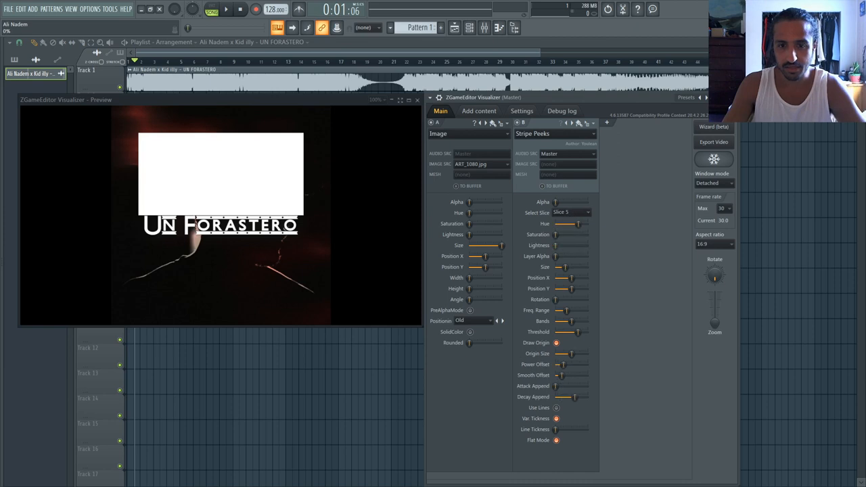
{"action": "left_click", "coordinate": [571, 213]}
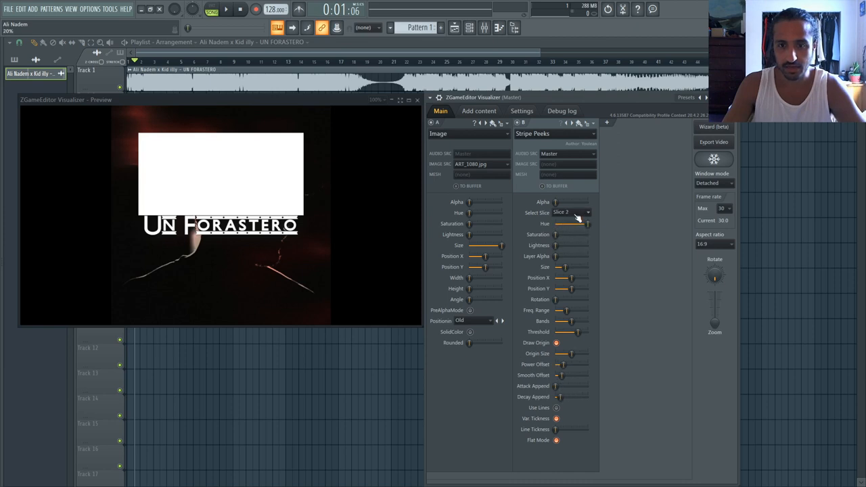
{"action": "left_click", "coordinate": [571, 213]}
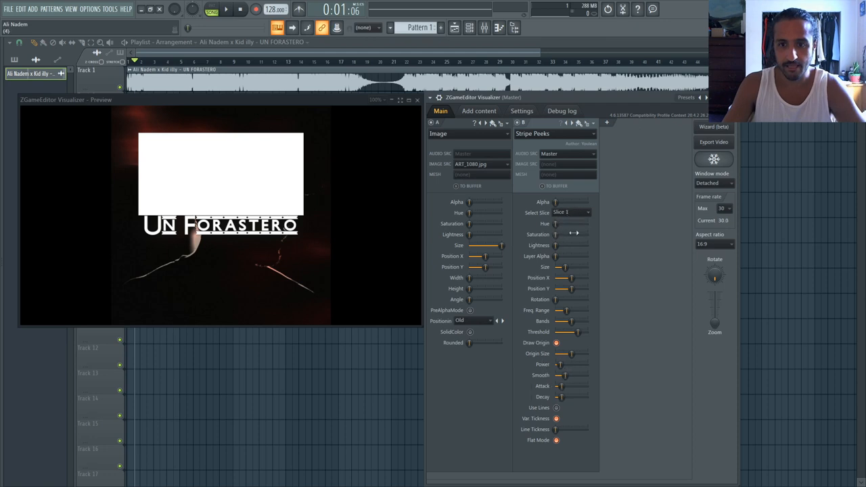
{"action": "left_click", "coordinate": [572, 212]}
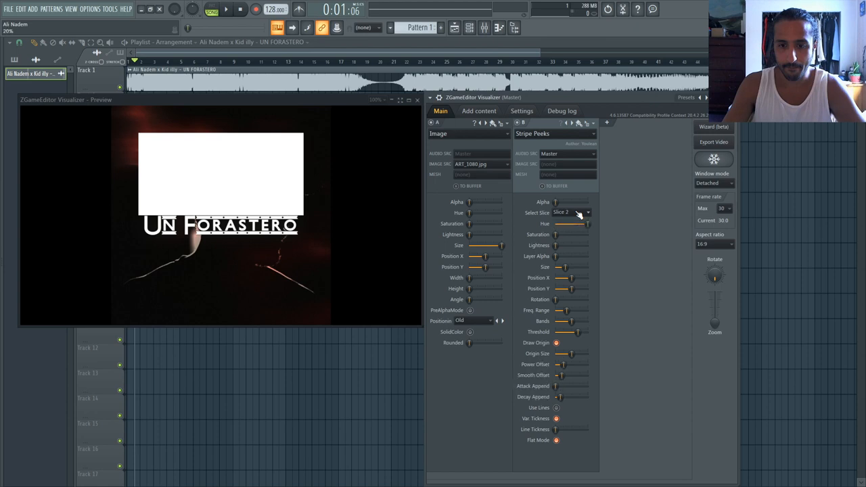
{"action": "left_click", "coordinate": [571, 213]}
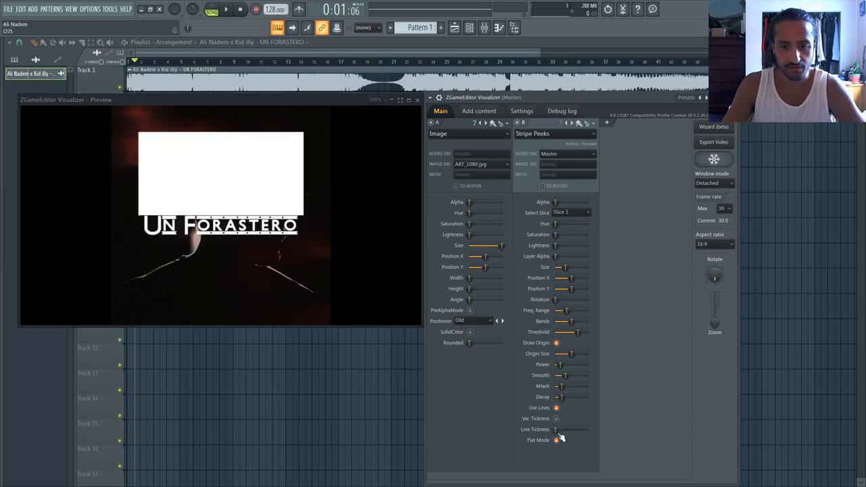
Enable Use Lines on the Stripe Peaks layer and preview it during playback
{"action": "left_click", "coordinate": [556, 408]}
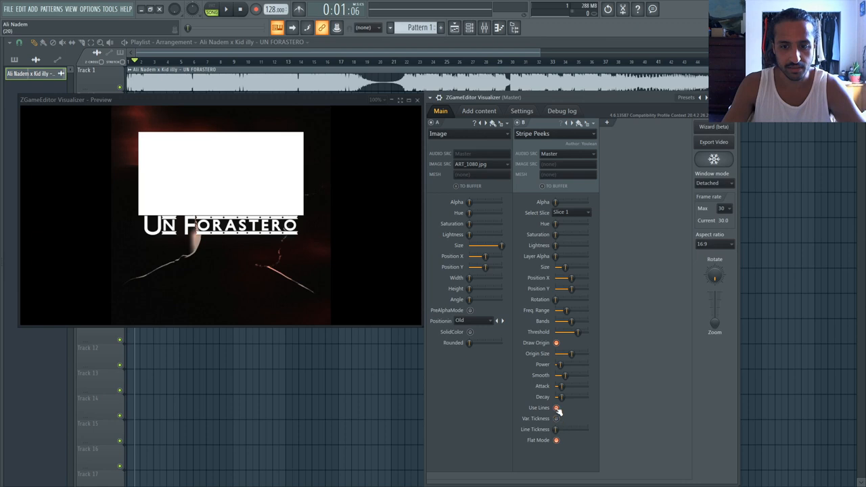
{"action": "left_click", "coordinate": [557, 408]}
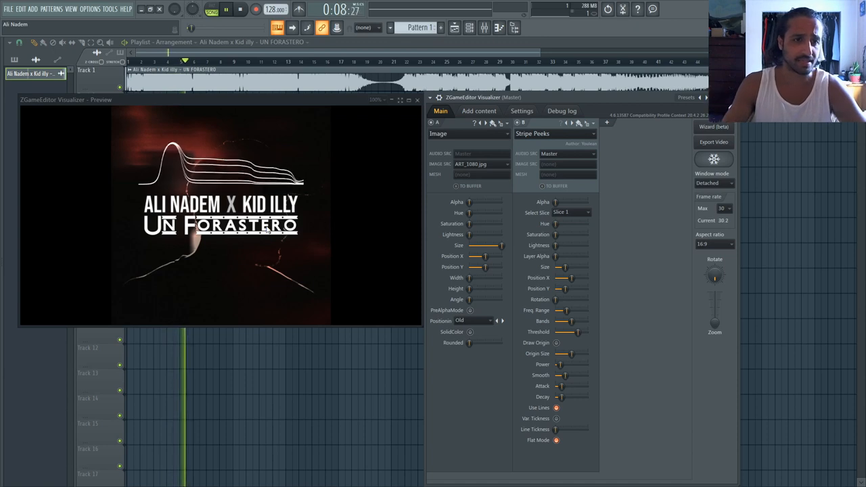
{"action": "right_click", "coordinate": [192, 11]}
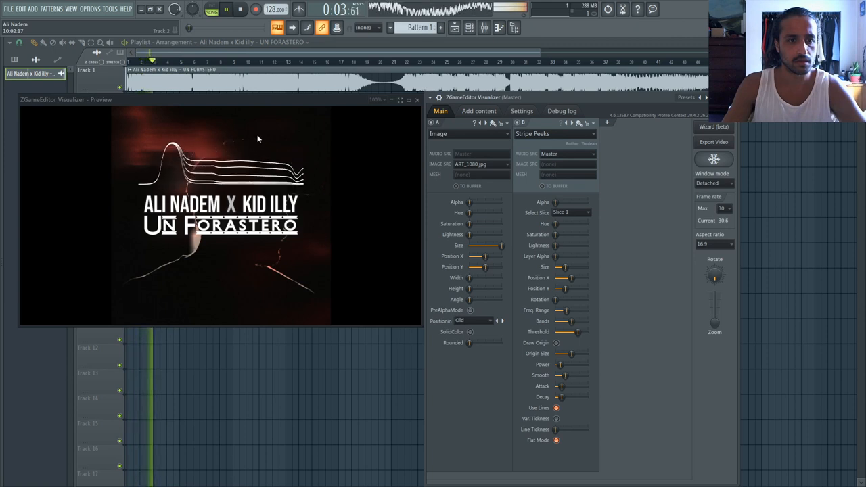
{"action": "left_click", "coordinate": [241, 8]}
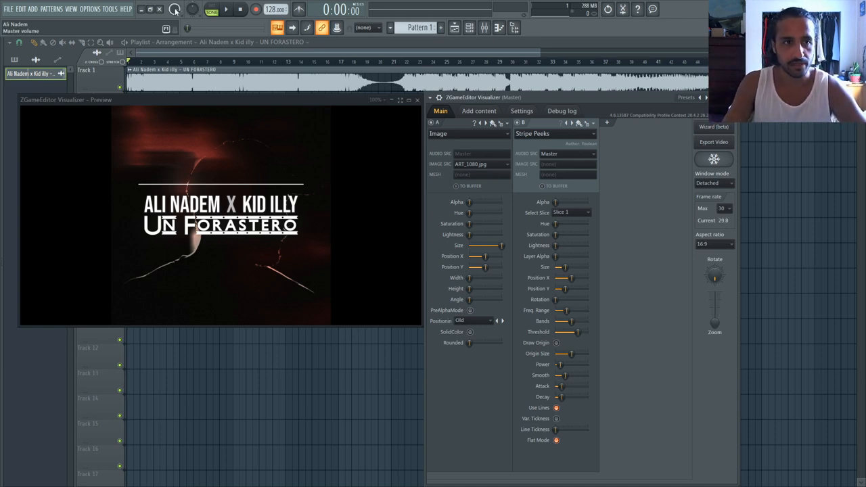
Adjust the Stripe Peaks layer's Bands knob to retune the wave for the track
{"action": "left_click", "coordinate": [225, 8]}
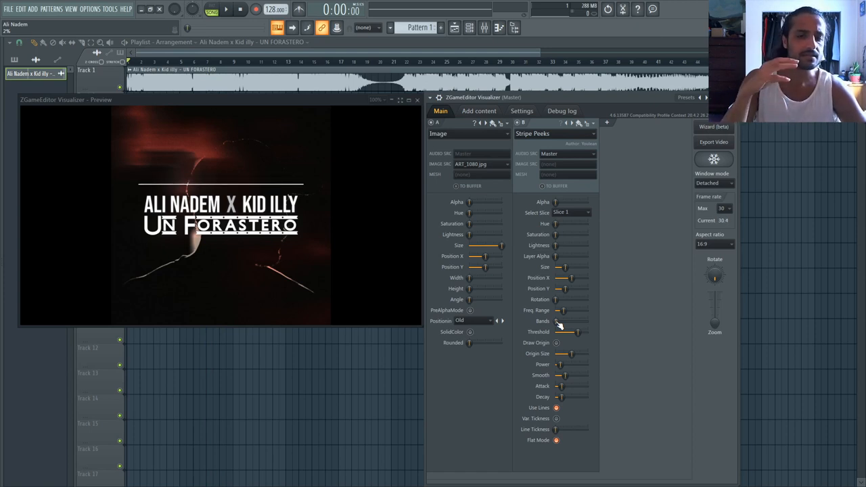
{"action": "left_click_drag", "start_coordinate": [558, 332], "coordinate": [587, 332]}
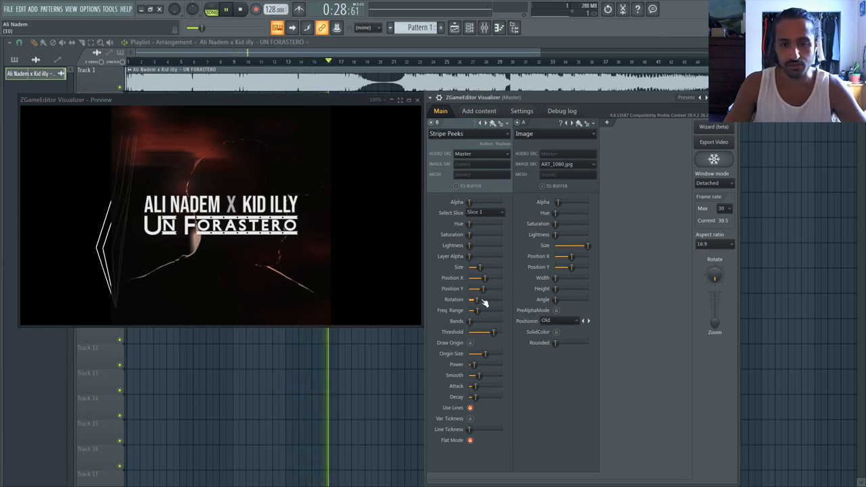
Show the Stripe Peaks layer's actions menu offering Clone layer
{"action": "left_click", "coordinate": [485, 212]}
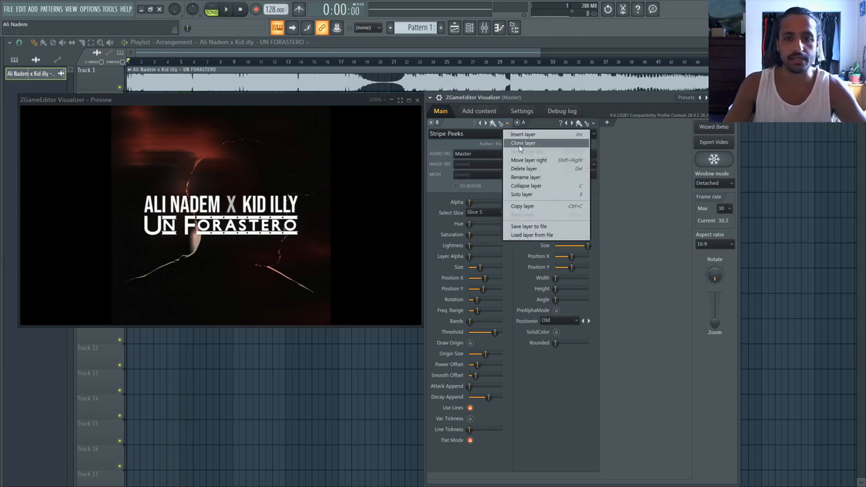
Clone the Stripe Peaks layer and turn its Rotation knob so one wave line tilts
{"action": "left_click", "coordinate": [523, 144]}
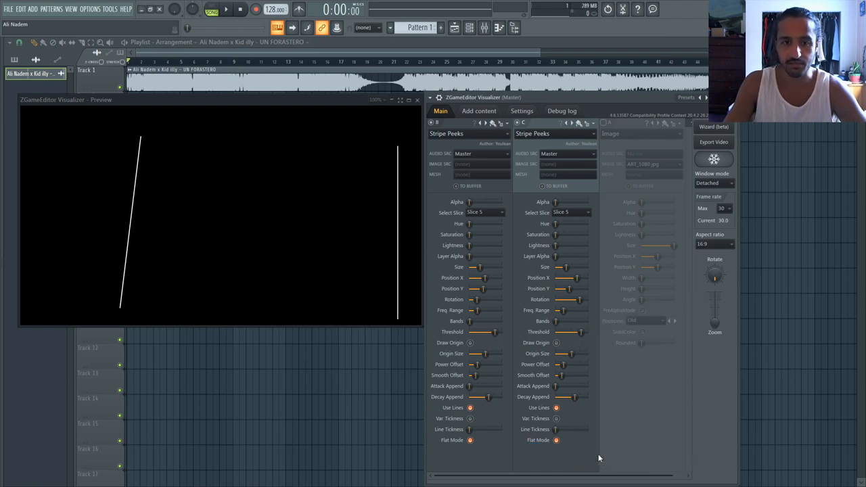
{"action": "left_click_drag", "start_coordinate": [547, 278], "coordinate": [574, 278]}
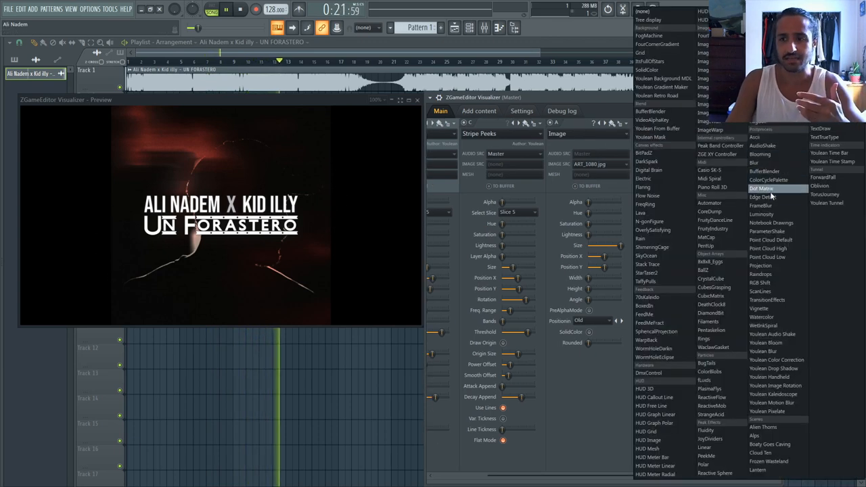
Dismiss the content list and show the visualizer's preset browser
{"action": "left_click", "coordinate": [763, 197]}
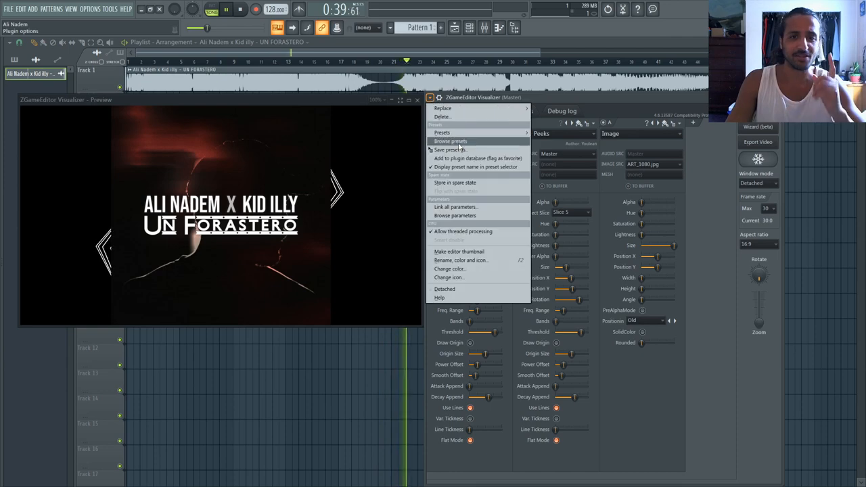
{"action": "left_click", "coordinate": [450, 141]}
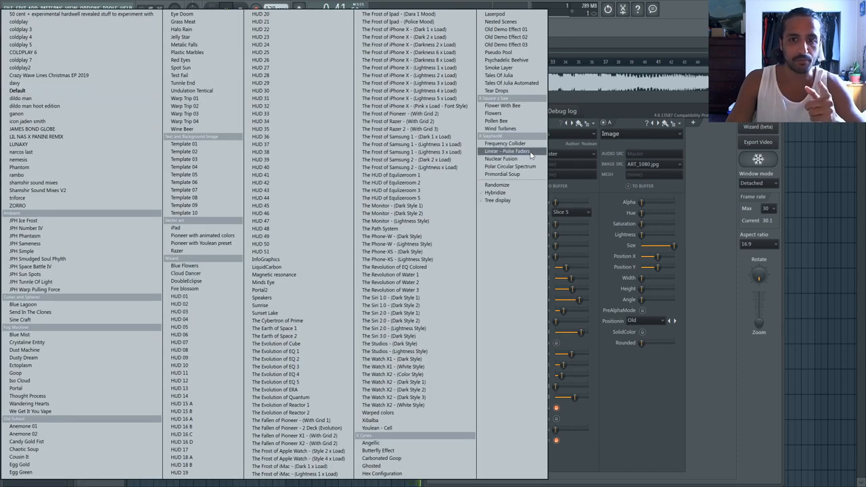